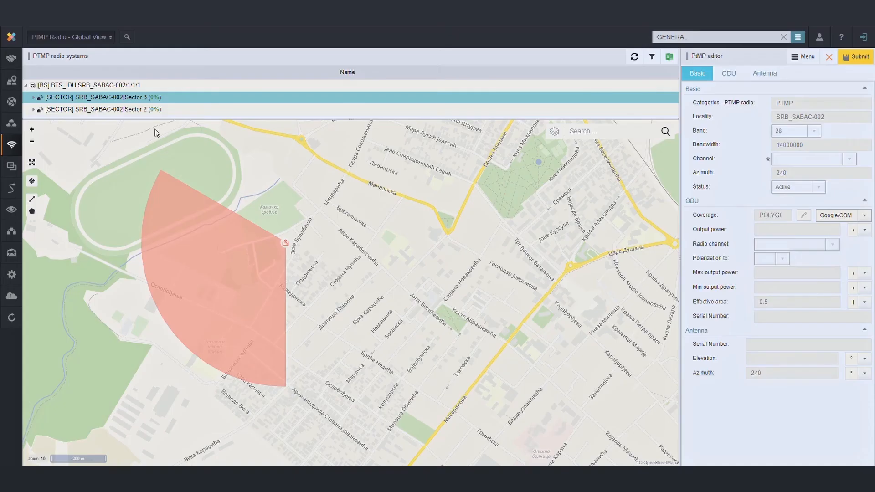
- Select Sector 3 under BTS_IDU SRB_SABAC-002 to show its 240° coverage polygon
click(88, 84)
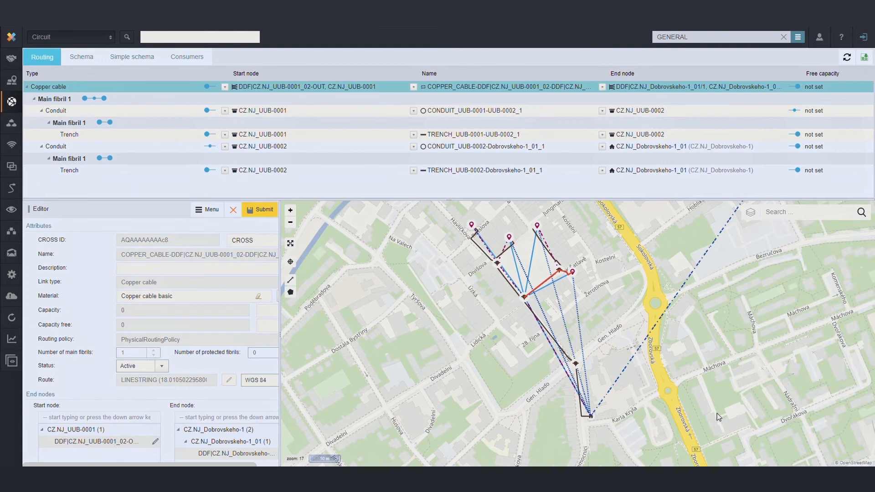
- List the 40Gbit Ethernet link's consumers, then view the Medford–San Diego circuit routing
click(187, 57)
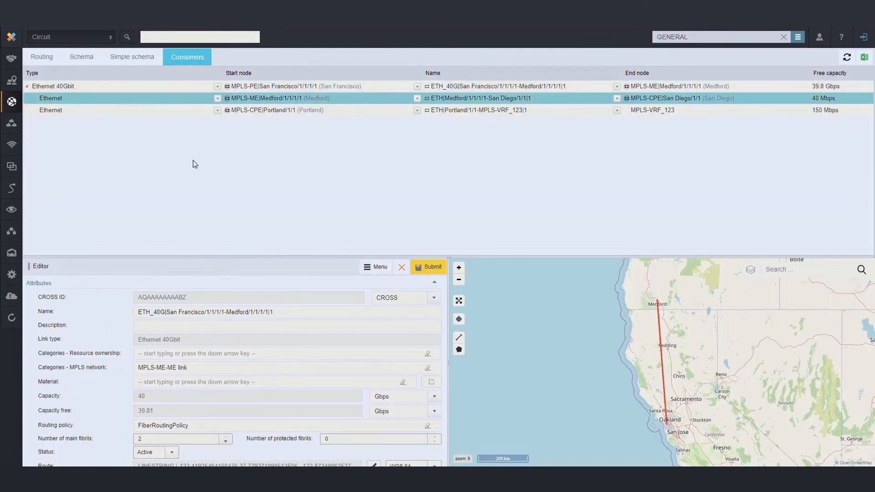
click(41, 56)
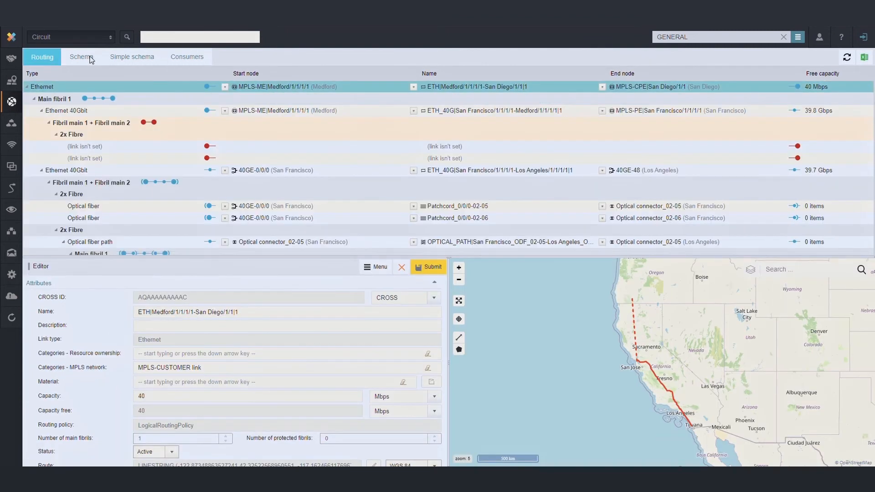